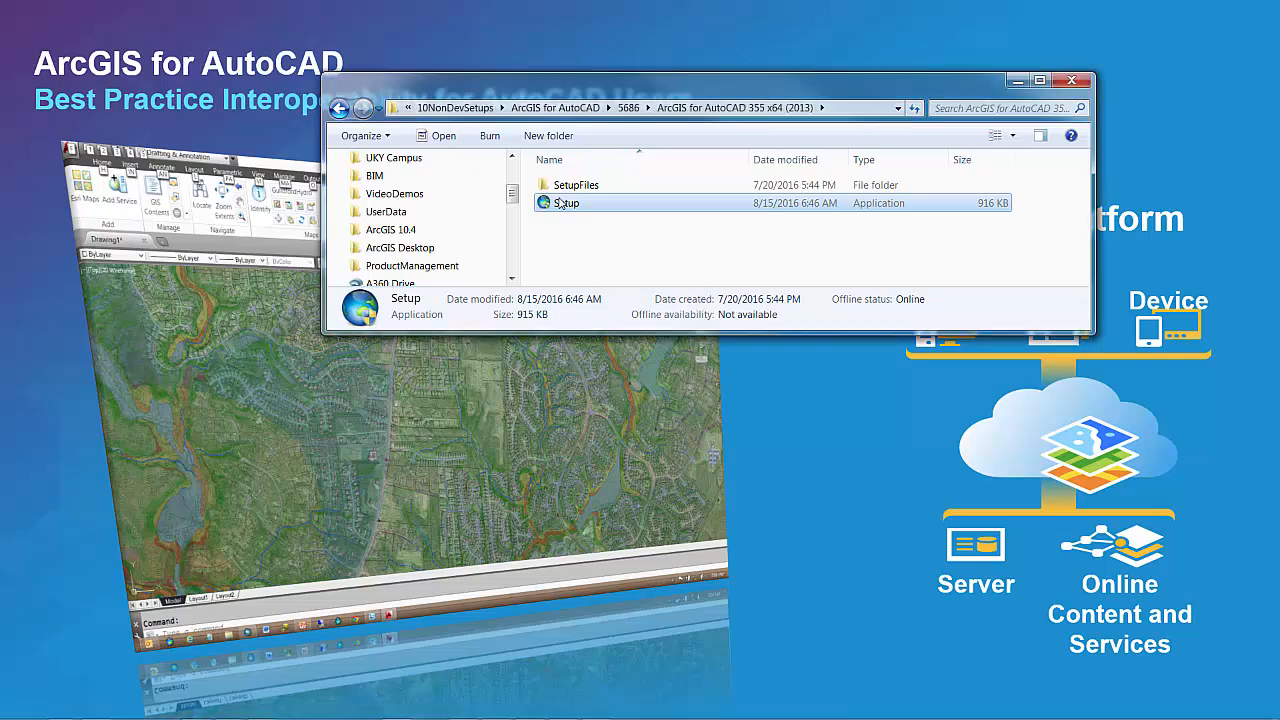
# Run the ArcGIS for AutoCAD setup, moving past the welcome page and accepting the license agreement
pyautogui.doubleClick(566, 204)
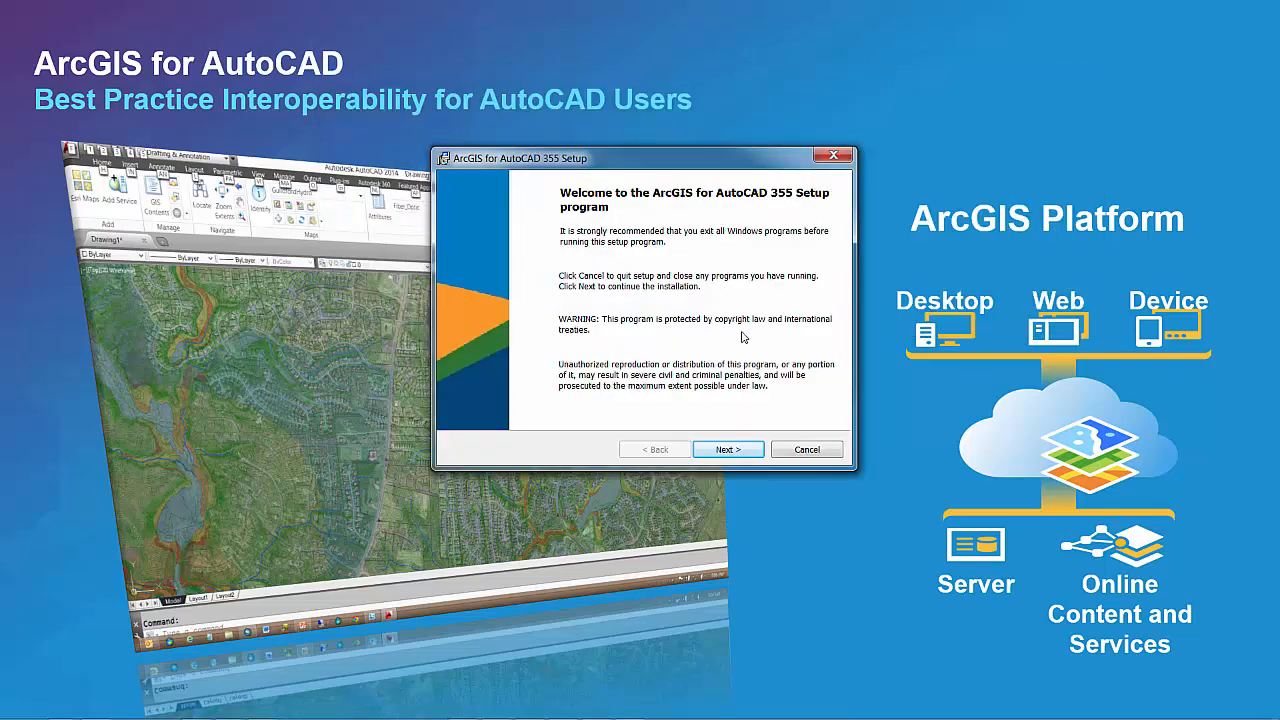
pyautogui.click(728, 448)
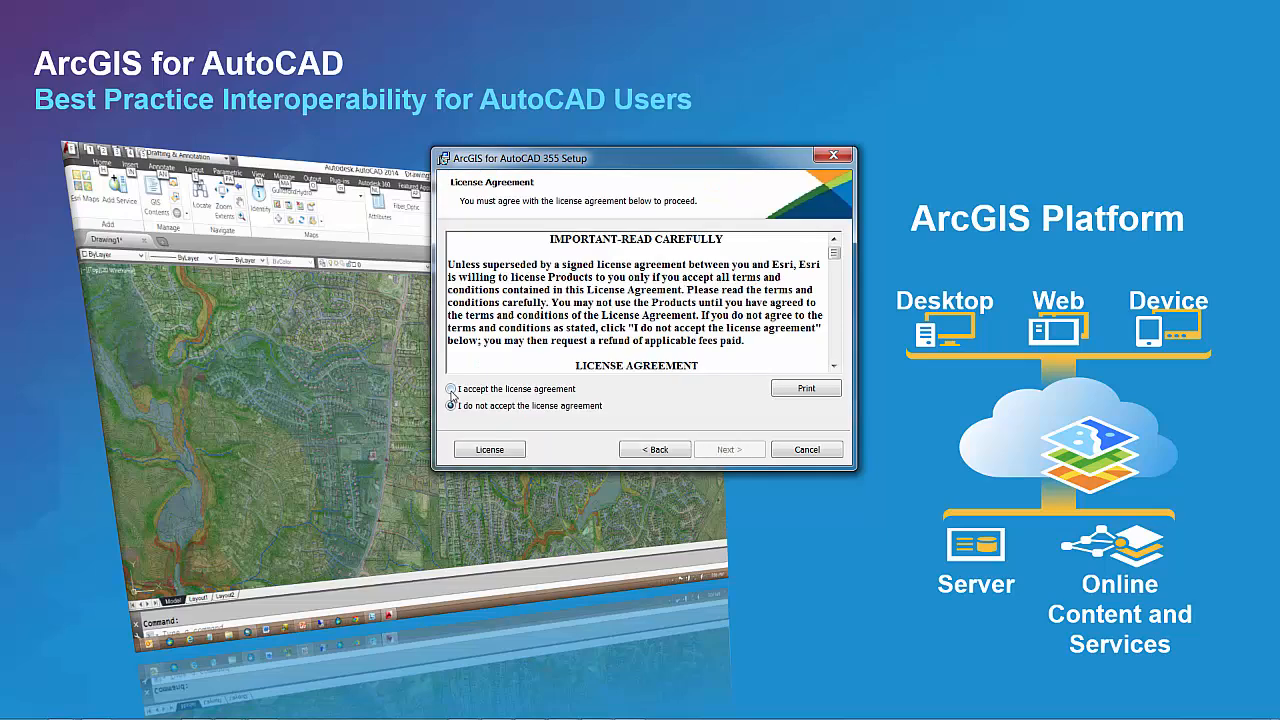
pyautogui.click(728, 448)
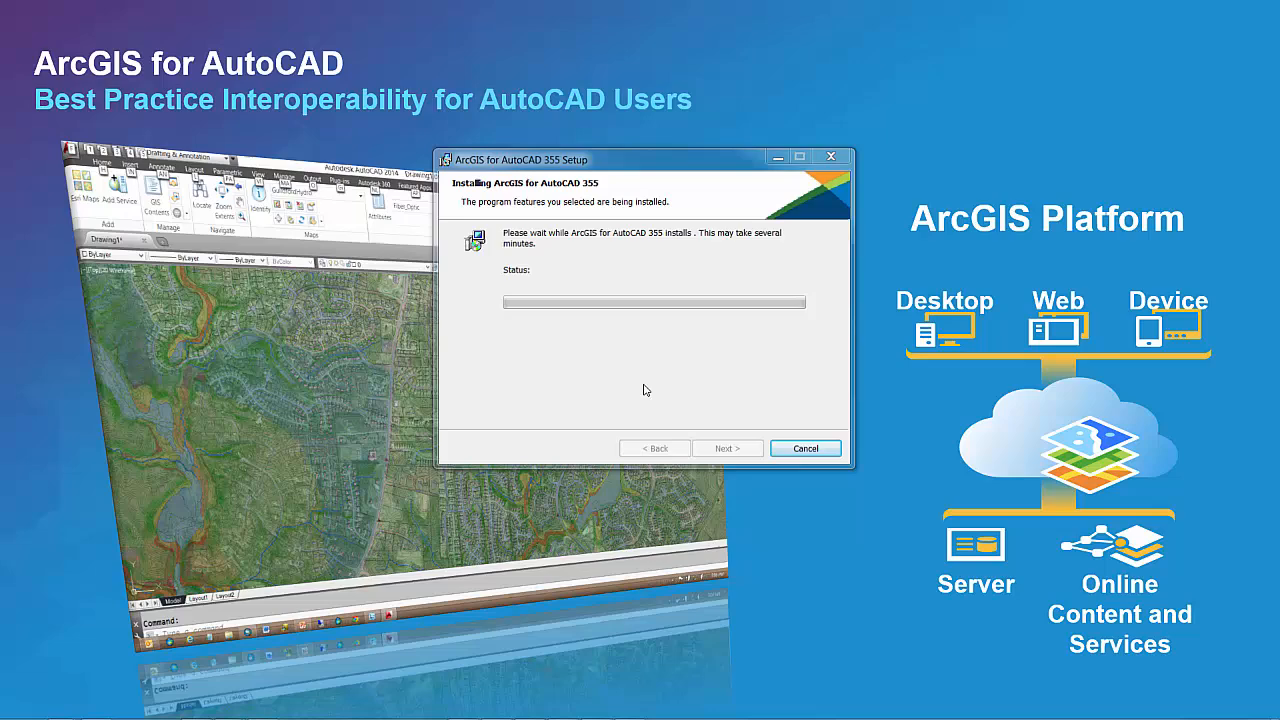
# Launch ArcGIS for AutoCAD 355 from Start > All Programs > ArcGIS for AutoCAD
pyautogui.click(18, 706)
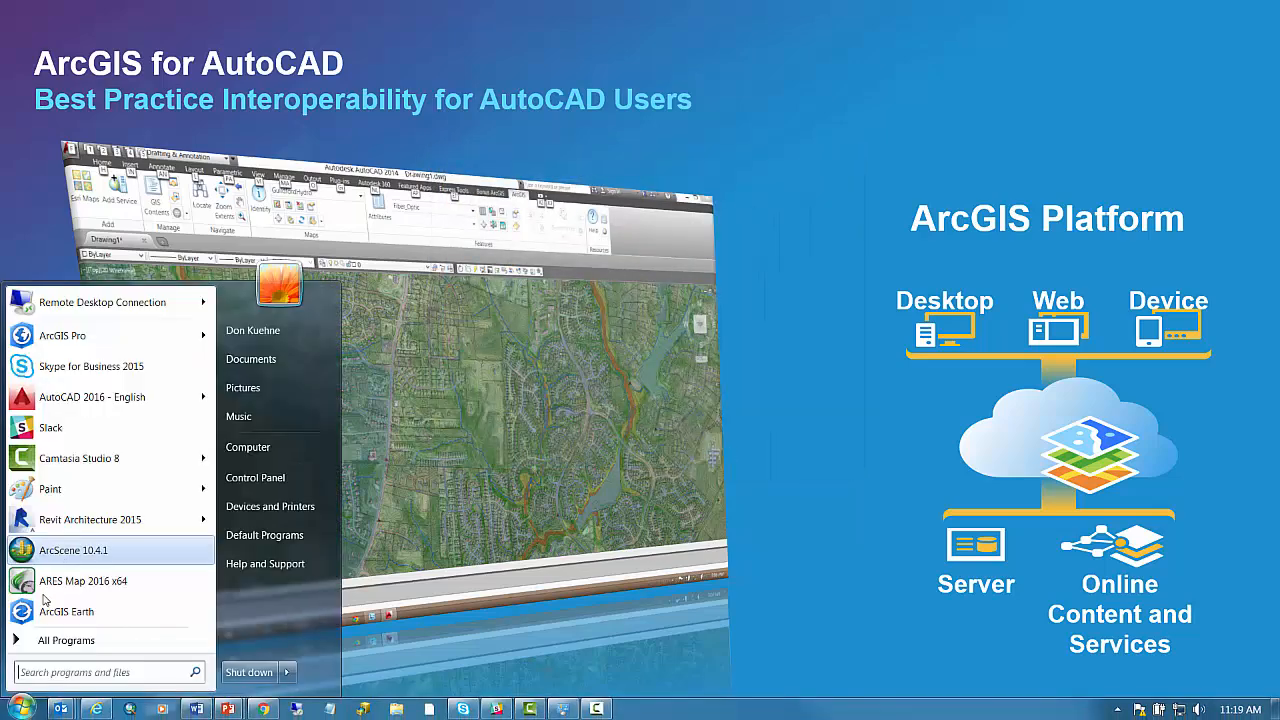
pyautogui.click(66, 640)
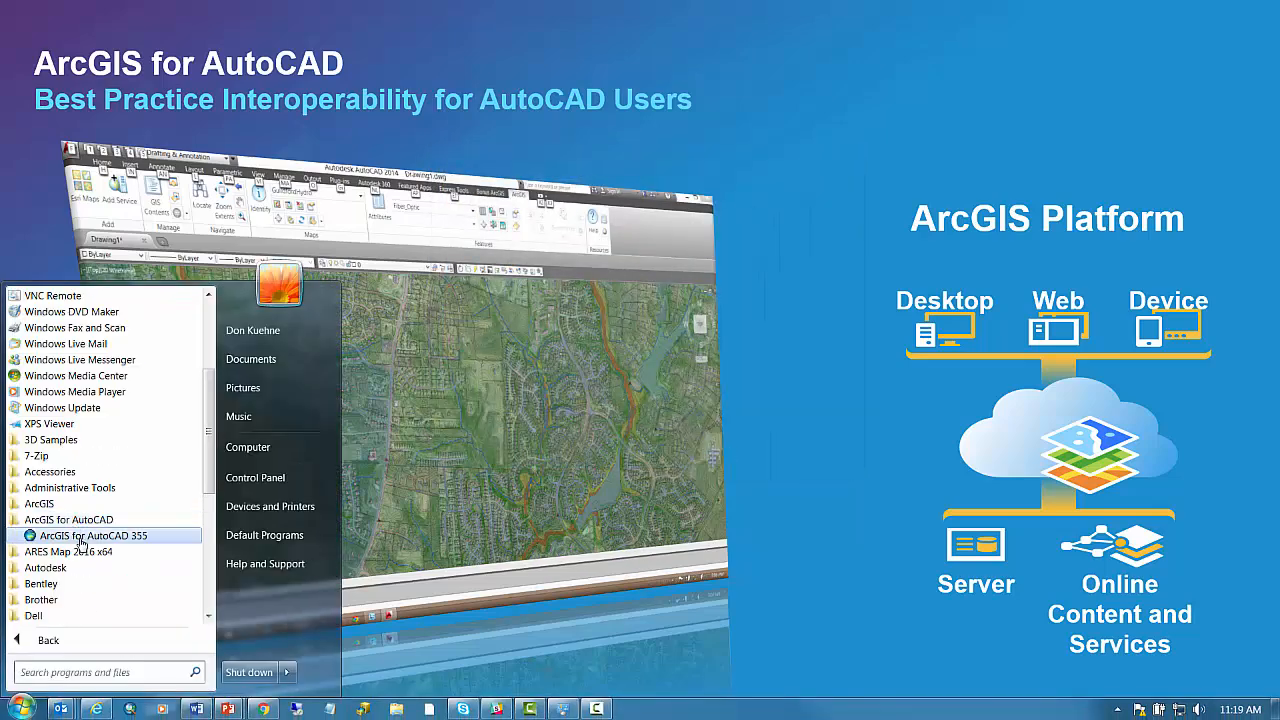
pyautogui.click(92, 536)
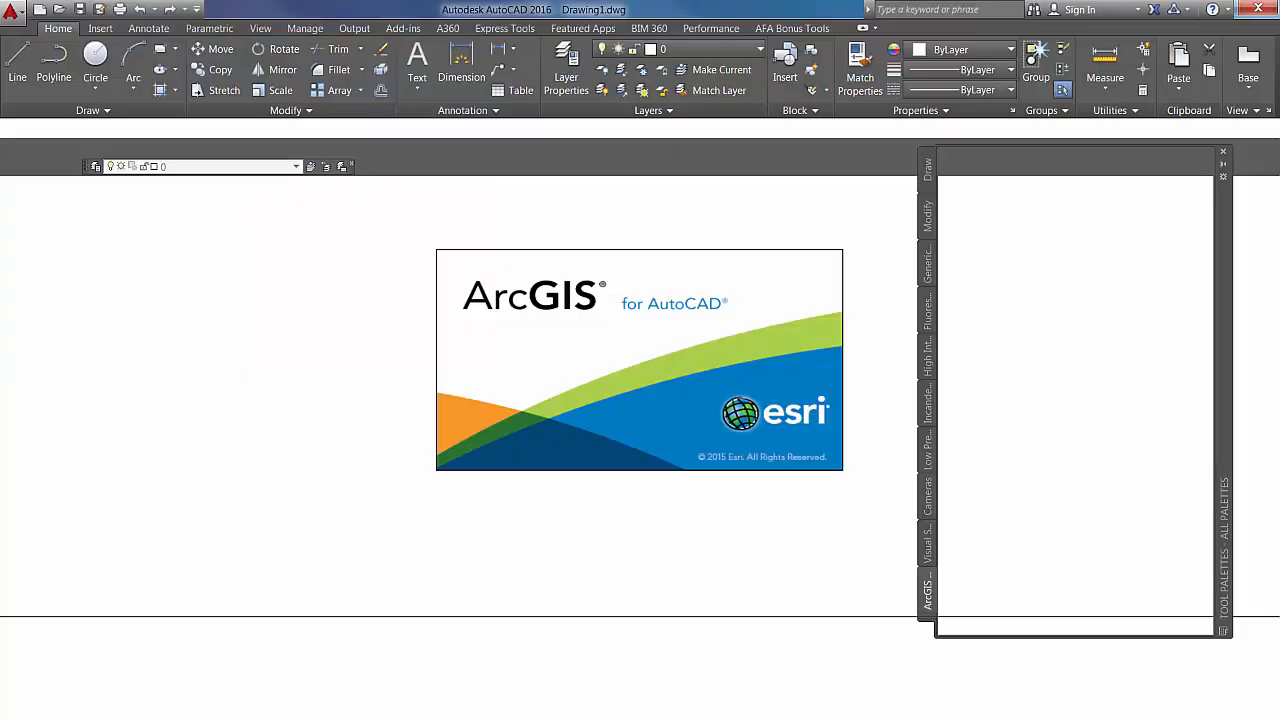
# Open the existing DWG containing World_Imagery aerial basemap of the coastal town
pyautogui.click(860, 28)
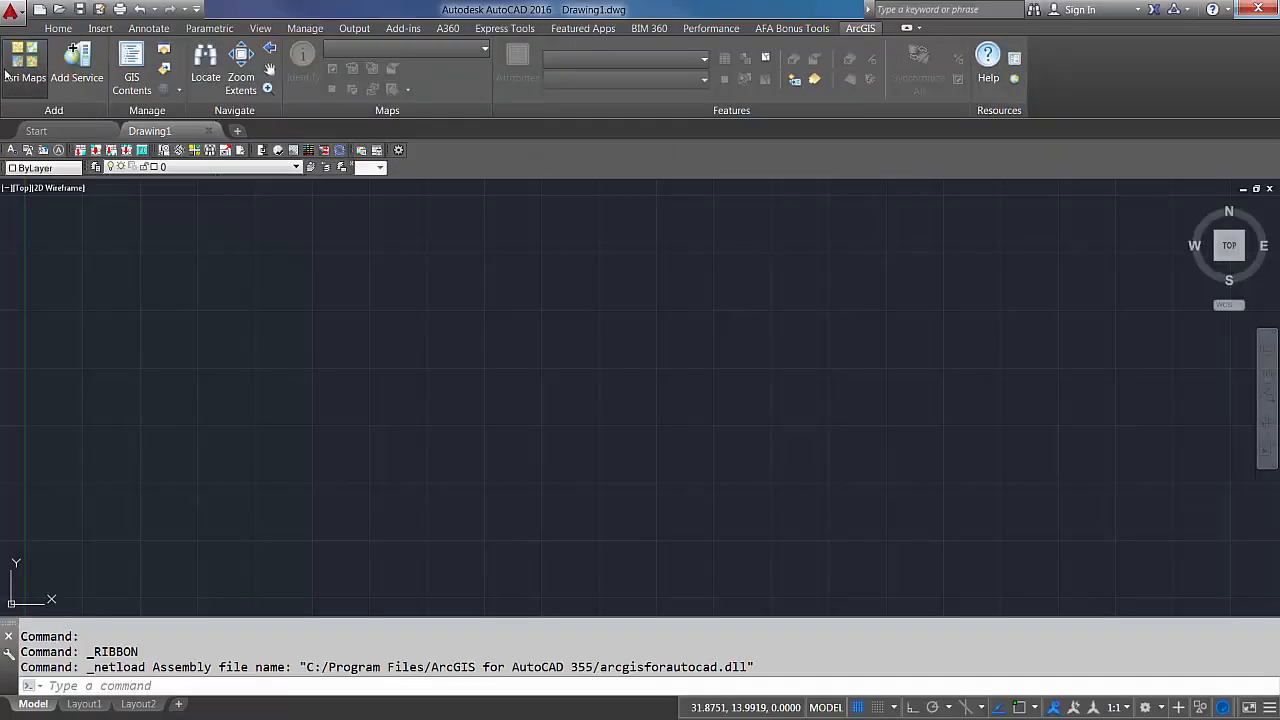
pyautogui.click(24, 64)
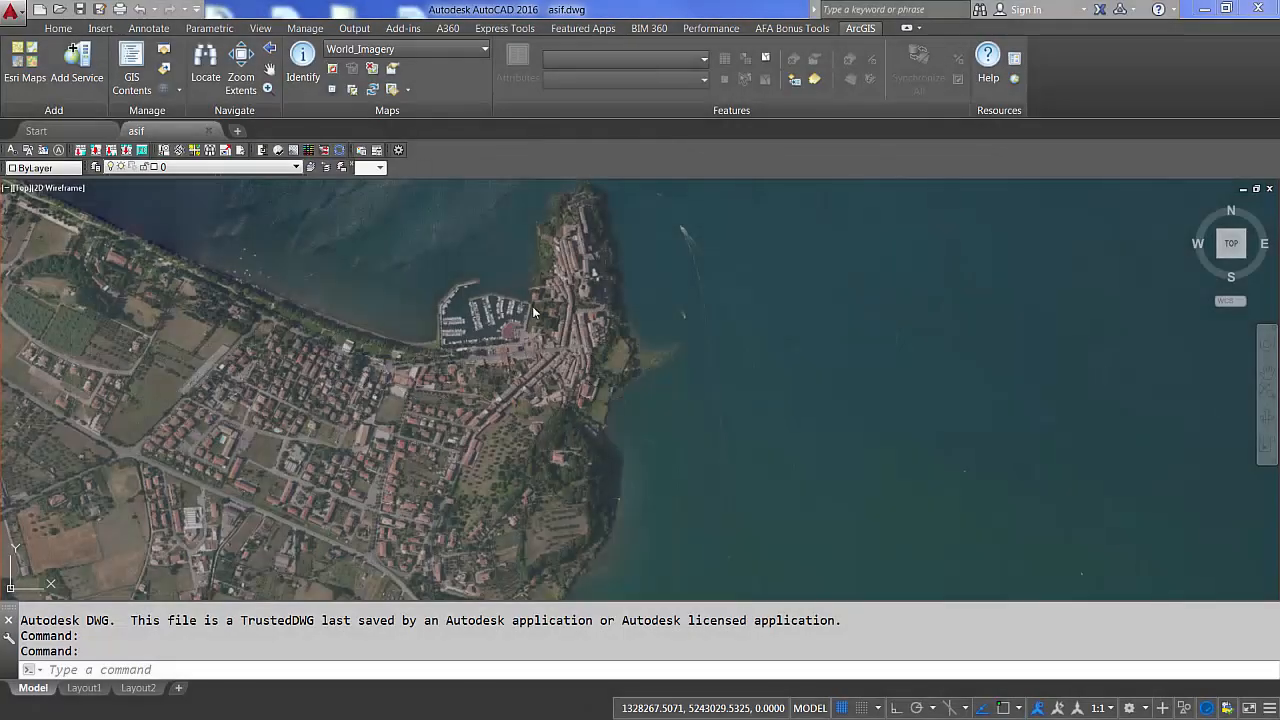
# Add the World_Imagery basemap from the ArcGIS Online Extras server to the new drawing
pyautogui.click(76, 60)
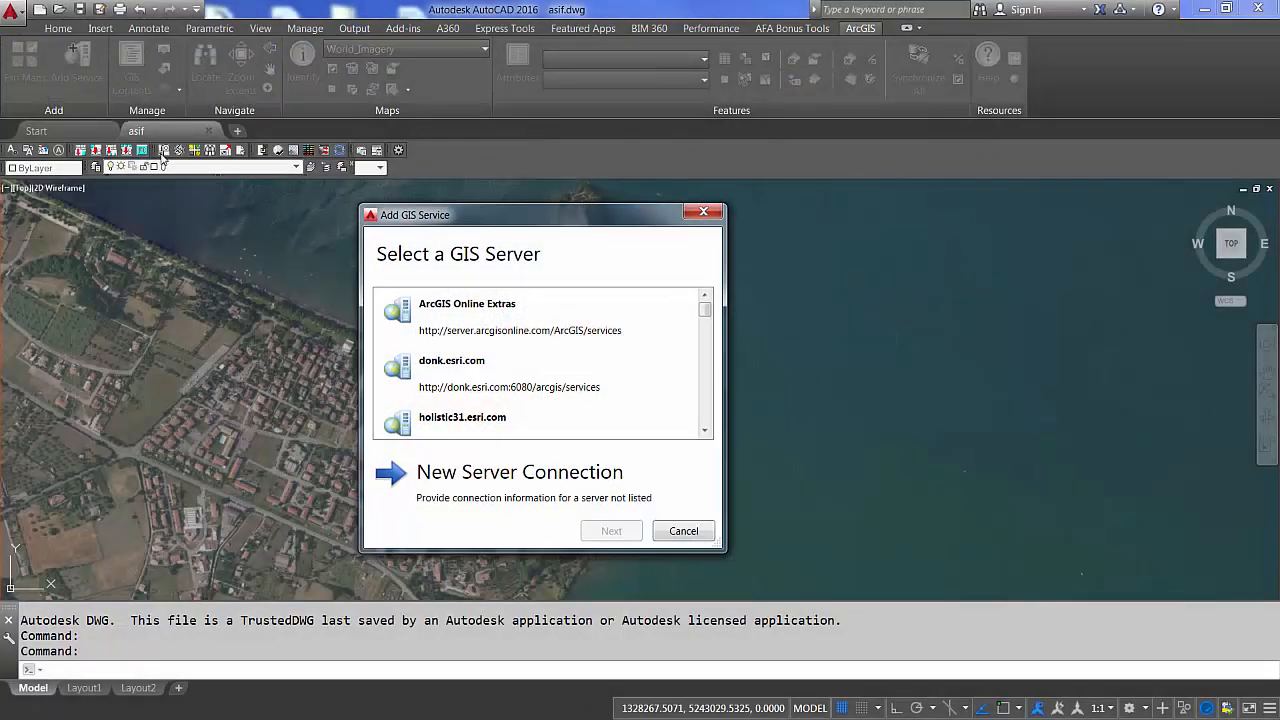
pyautogui.click(612, 532)
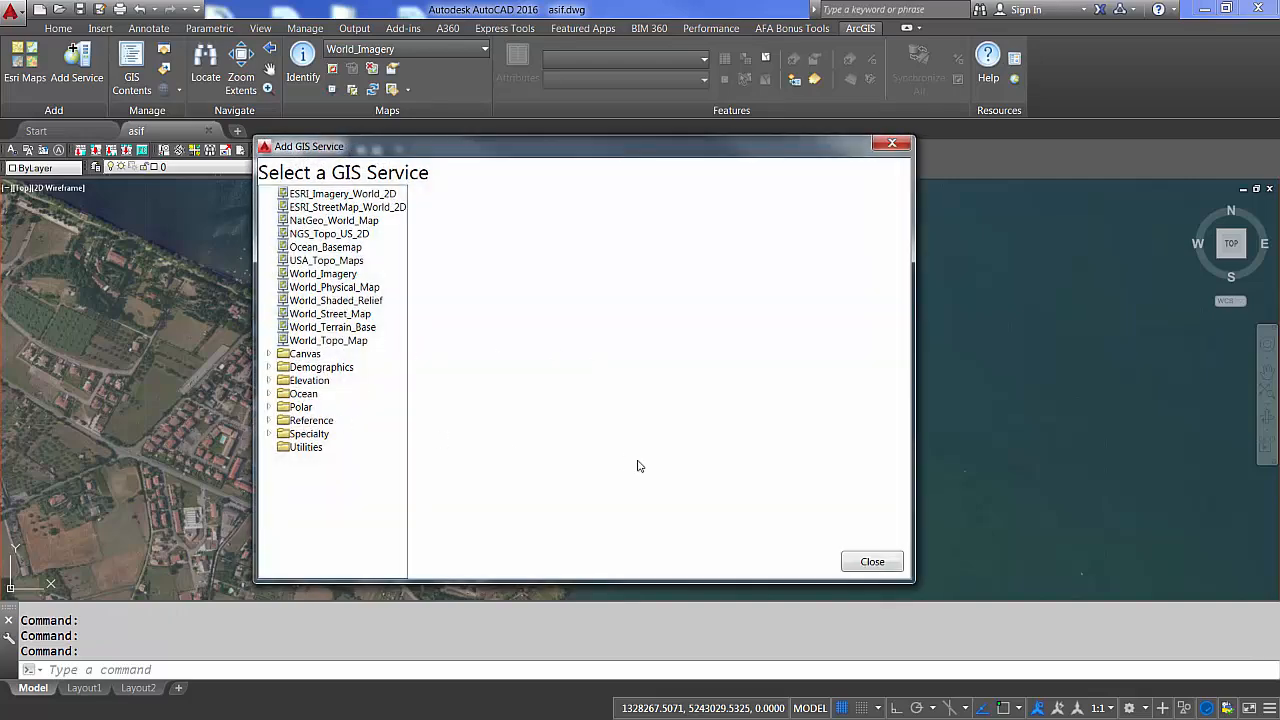
pyautogui.click(872, 560)
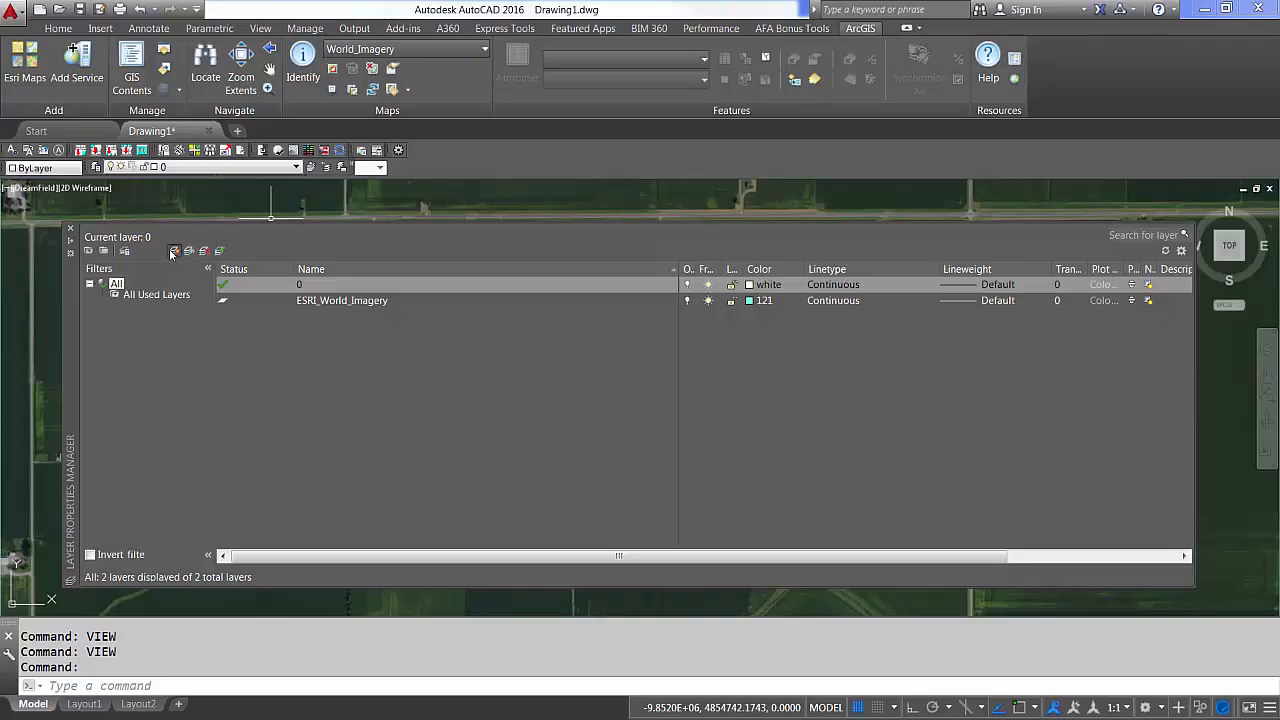
# Create Outfield (green), Parking, Bullpen (orange), Dugout, Bases and Infield layers with their own colours
pyautogui.click(172, 252)
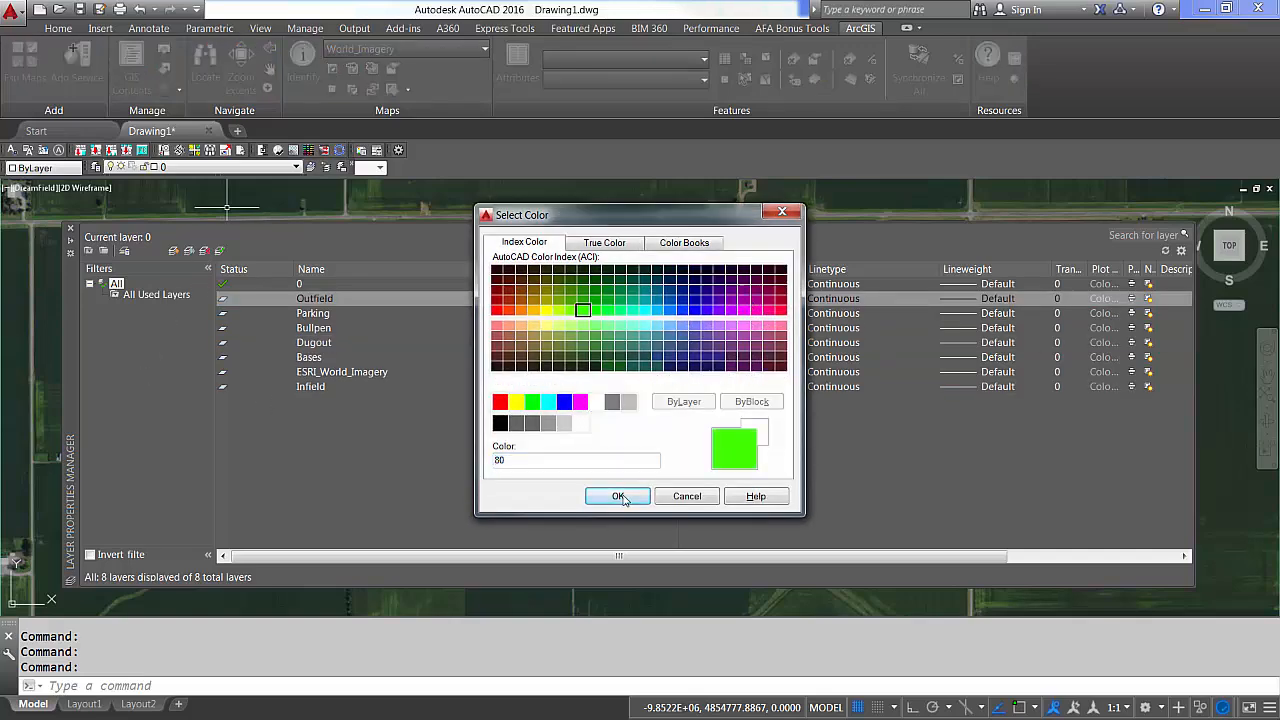
pyautogui.click(564, 400)
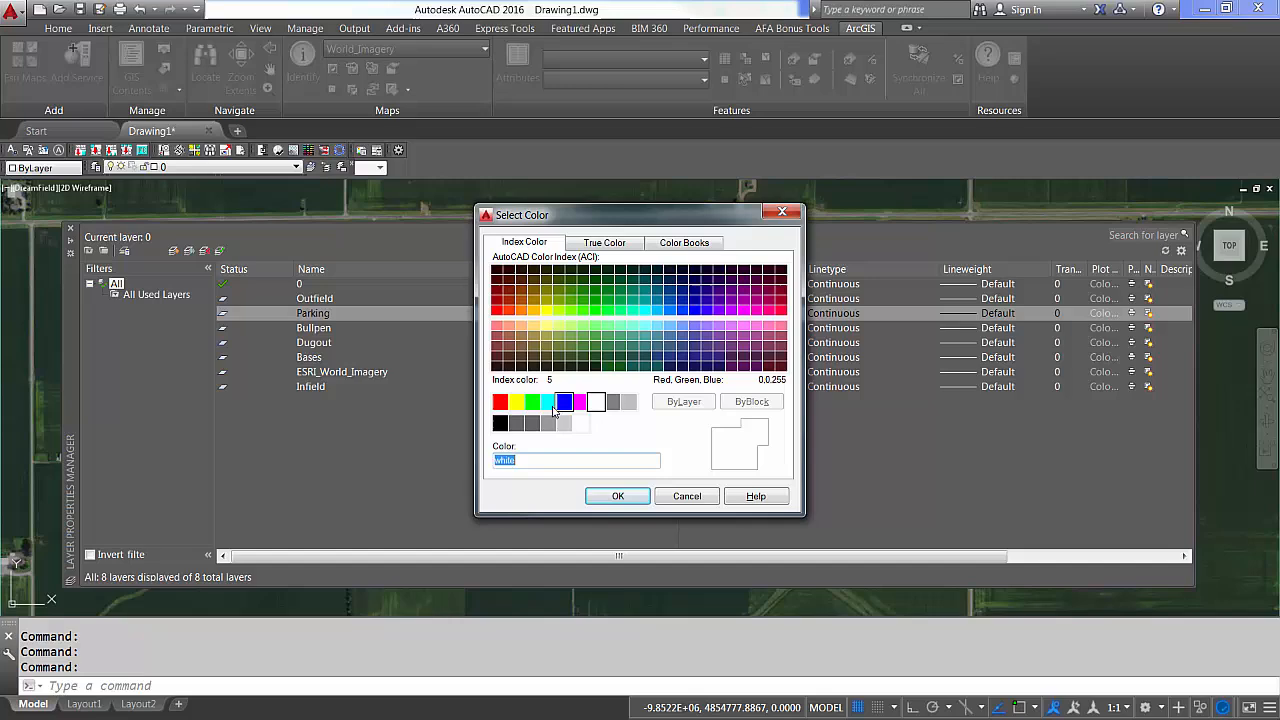
pyautogui.click(520, 308)
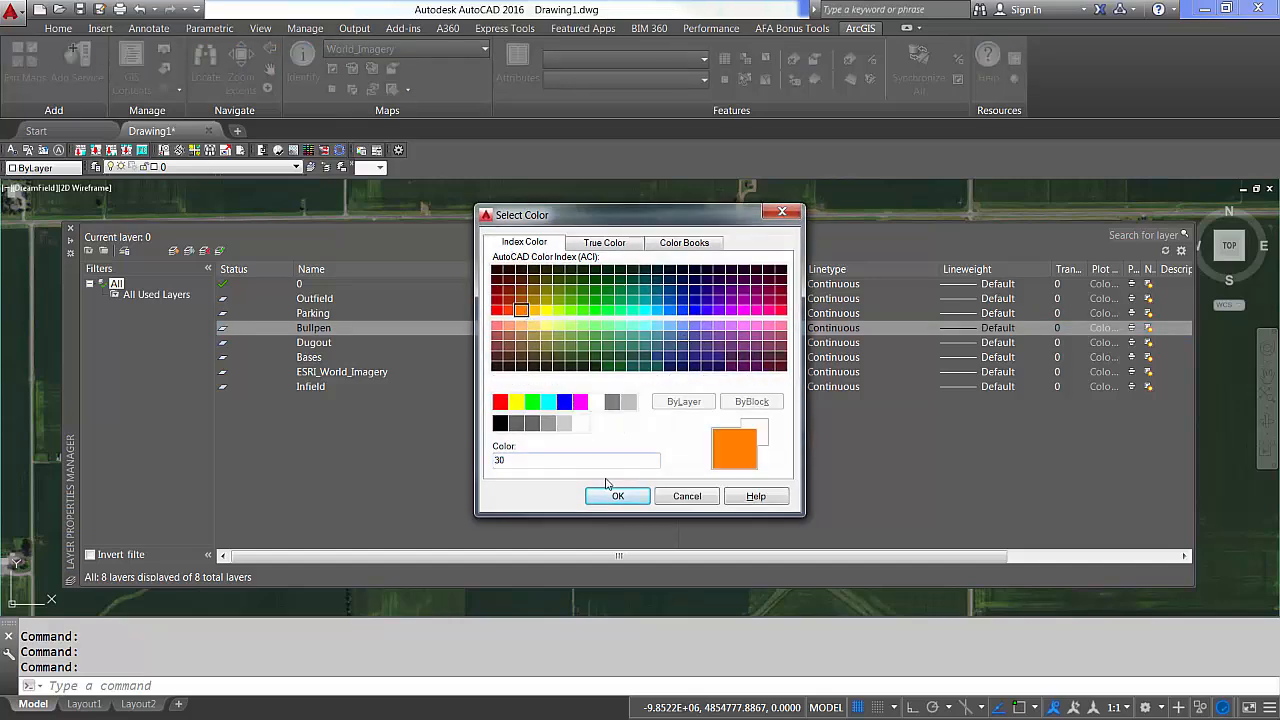
pyautogui.click(630, 348)
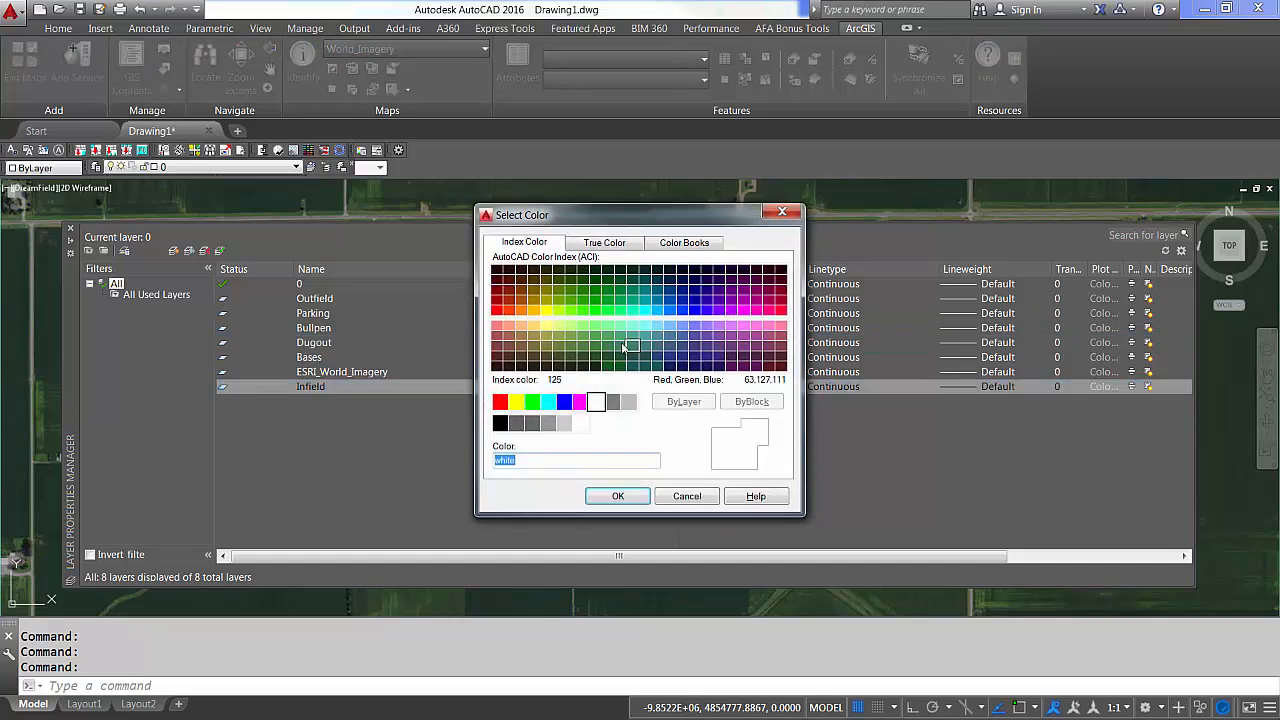
pyautogui.click(584, 300)
pyautogui.write('p')
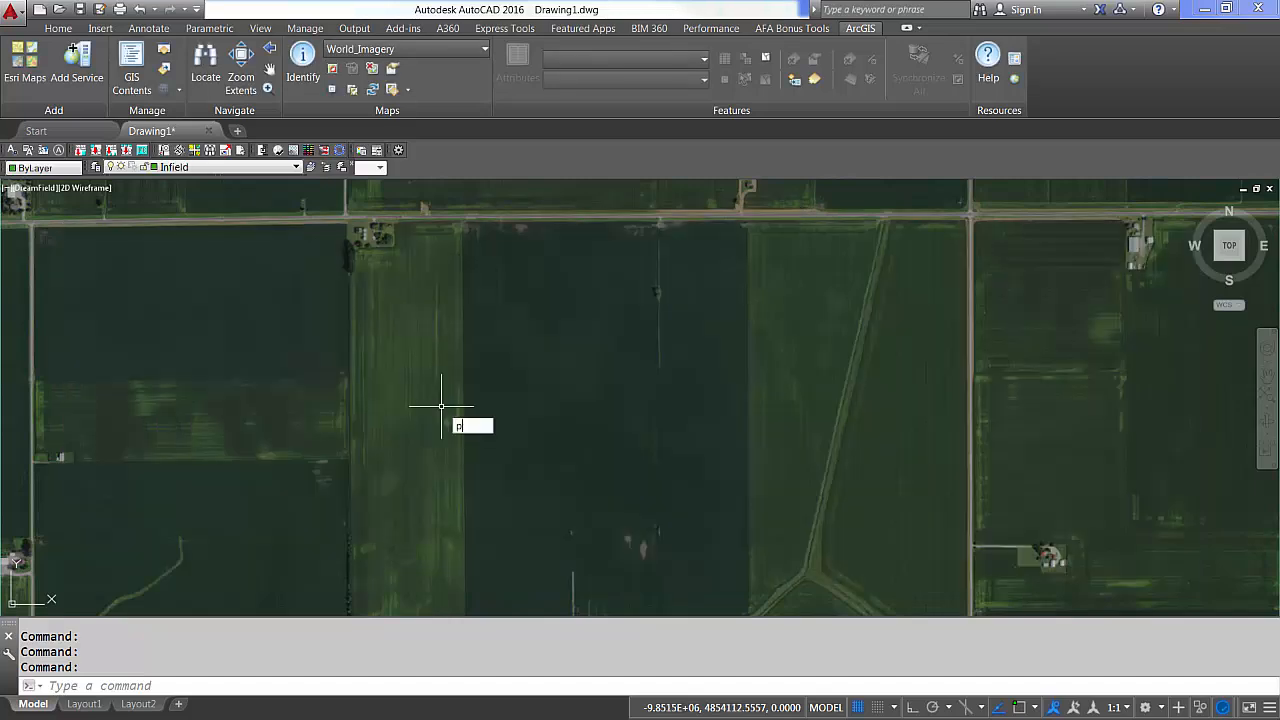
# Trace closed polyline outlines for the infield, outfield and parking areas over the imagery
pyautogui.click(384, 268)
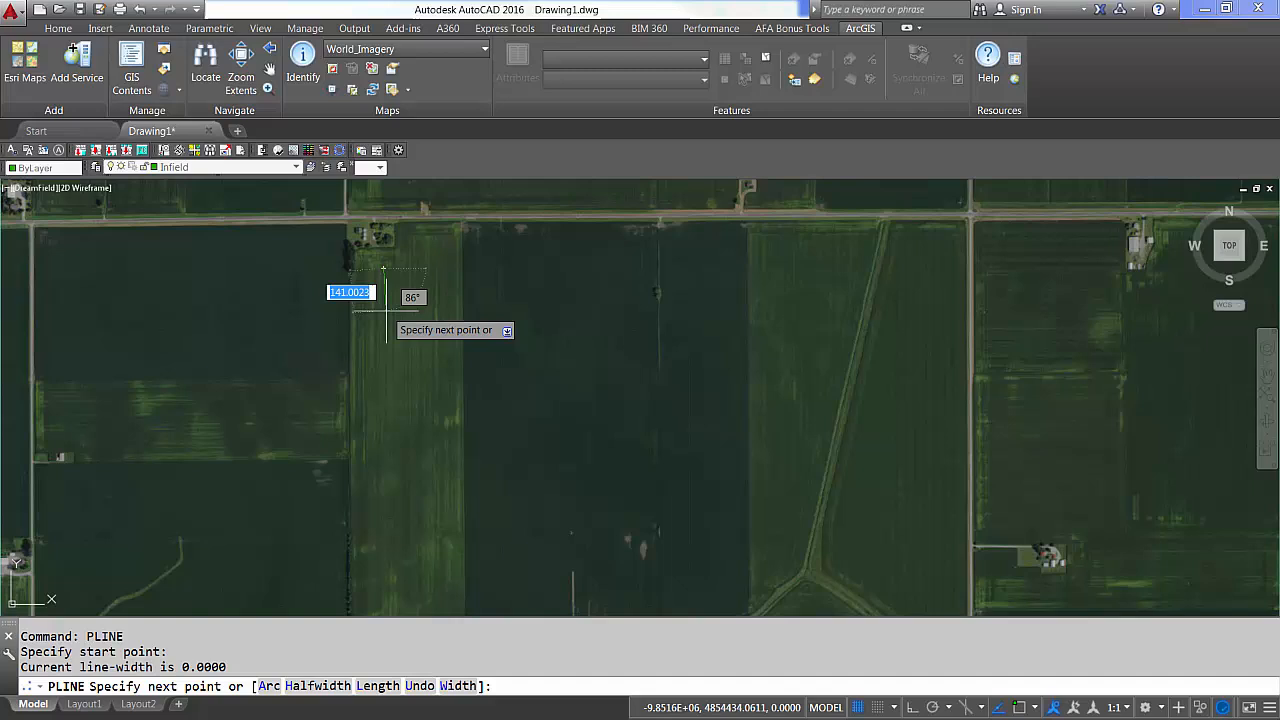
pyautogui.moveTo(384, 324)
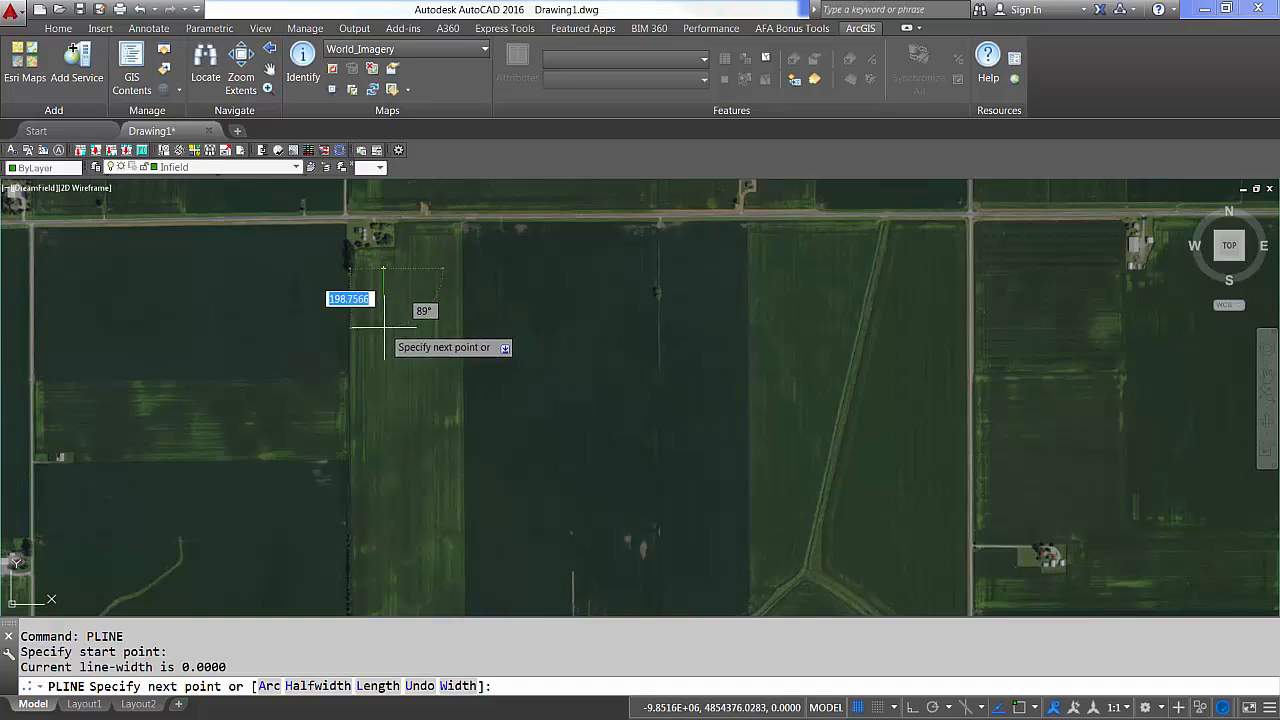
pyautogui.click(384, 268)
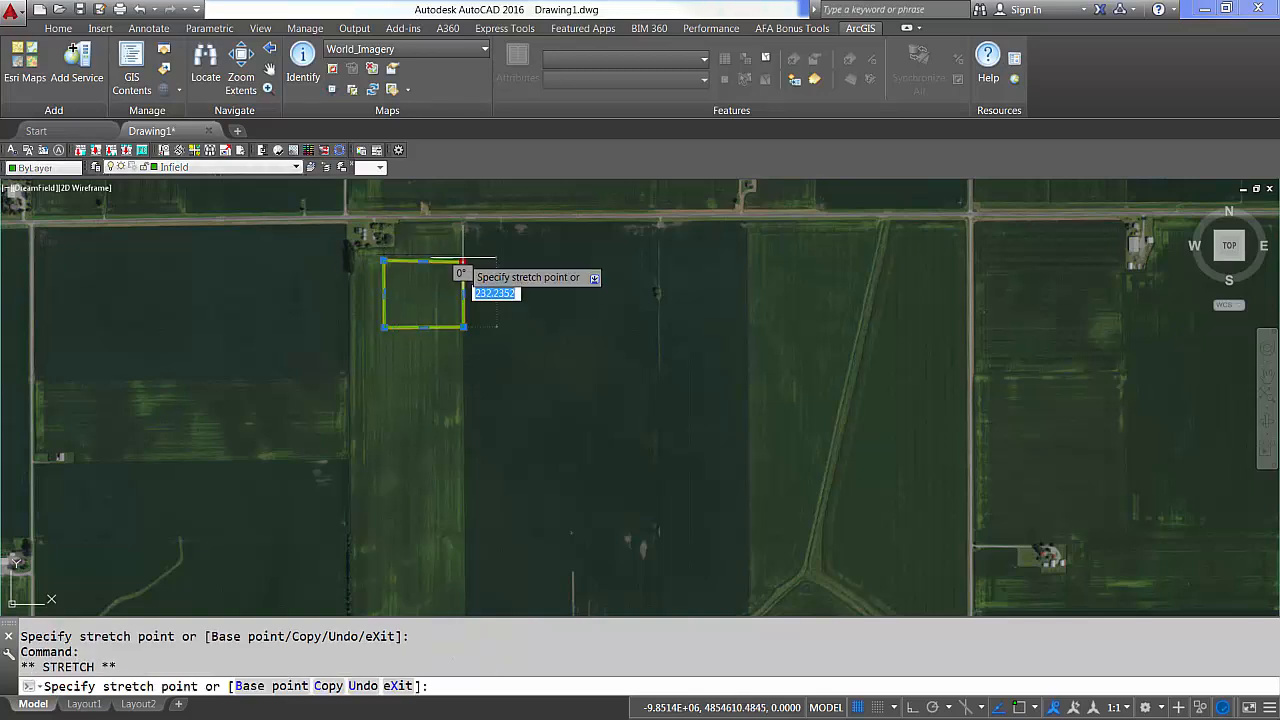
pyautogui.press('Escape')
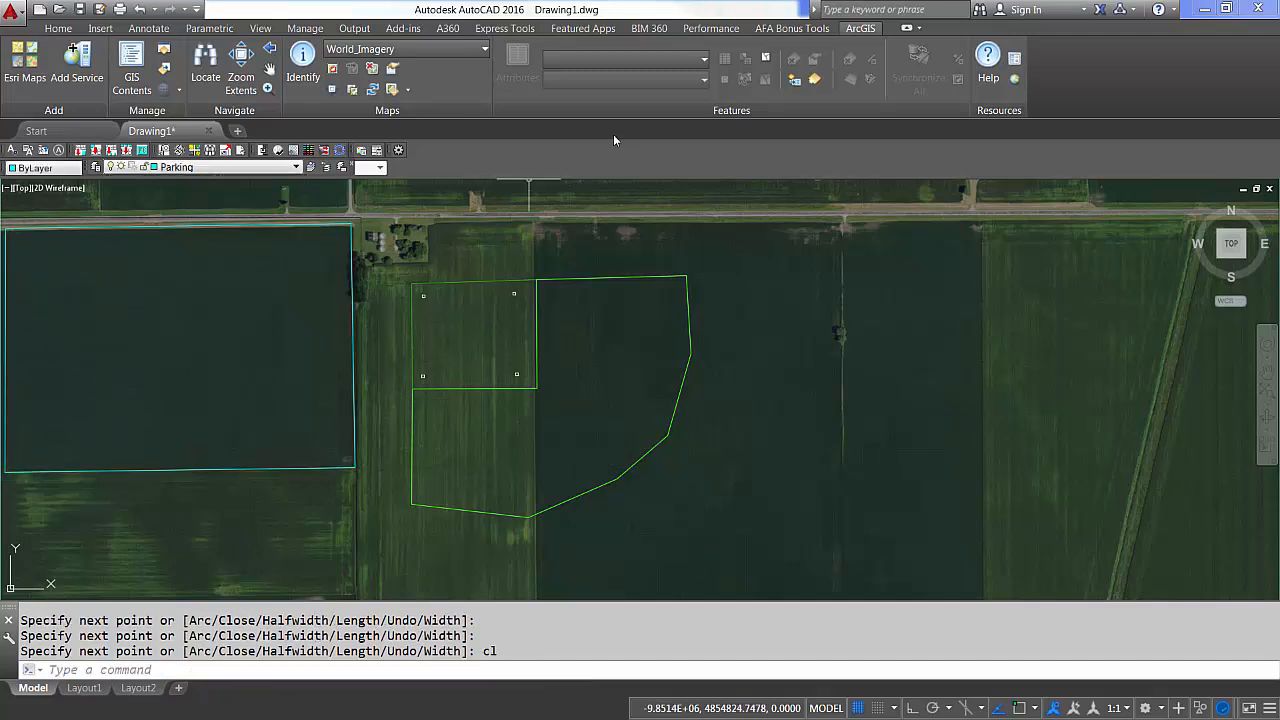
pyautogui.moveTo(796, 80)
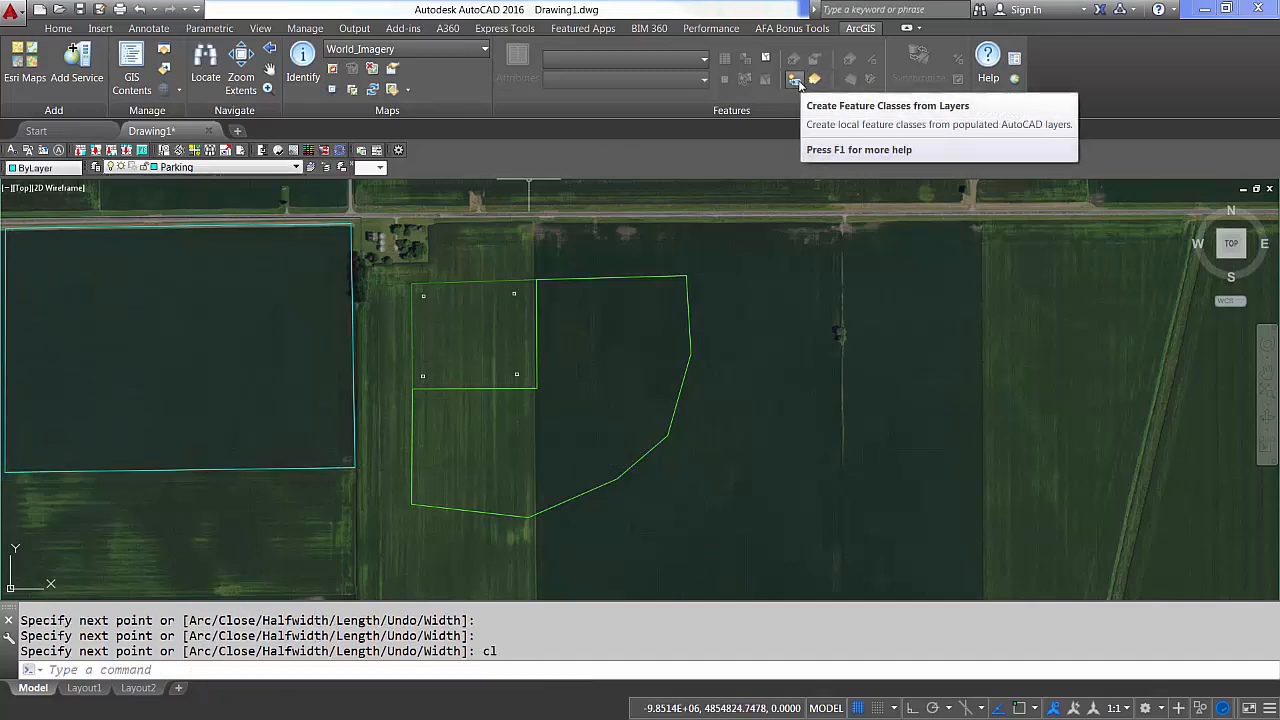
# Create feature classes from the drawing layers and choose one such as Infield_Polygon from the list
pyautogui.click(796, 80)
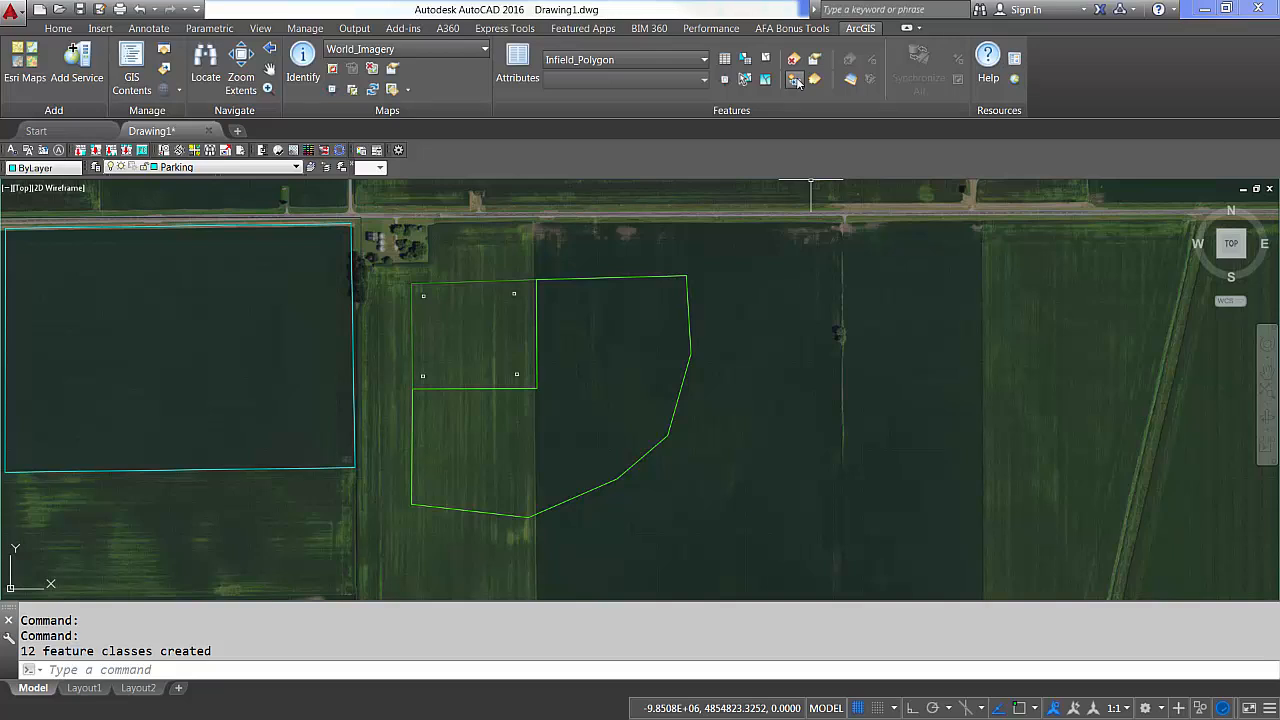
pyautogui.click(704, 60)
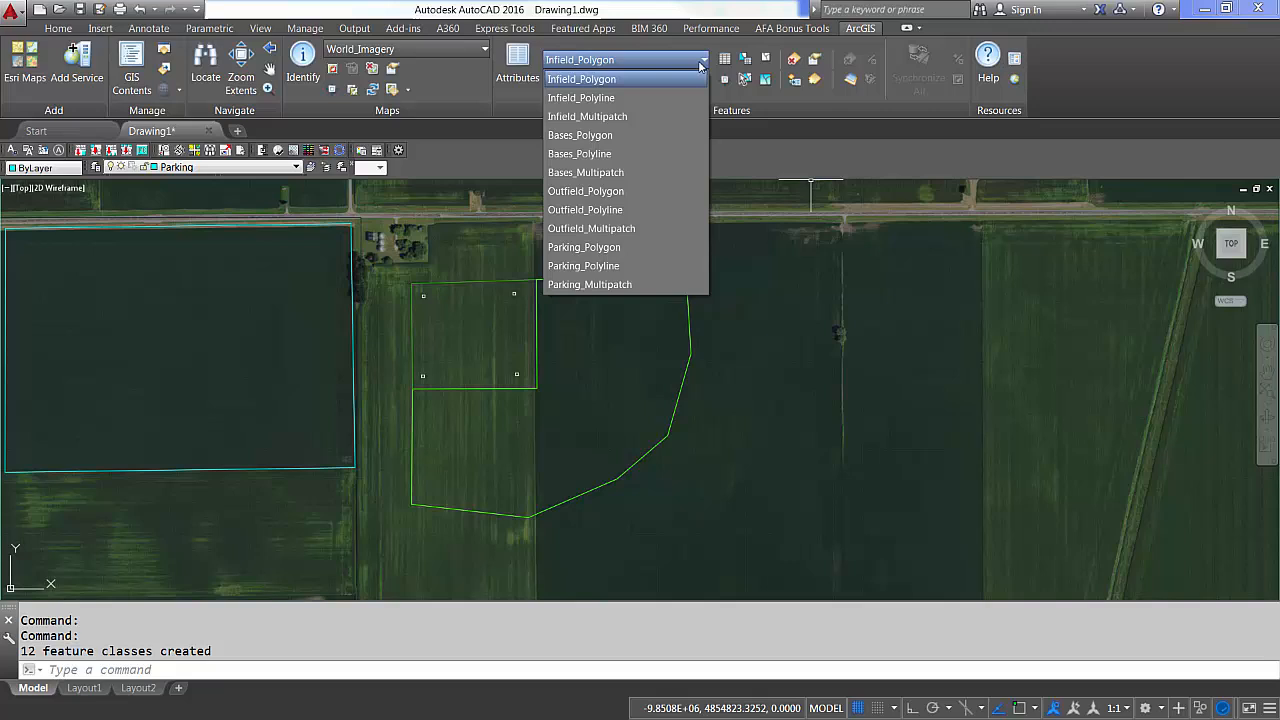
pyautogui.click(580, 60)
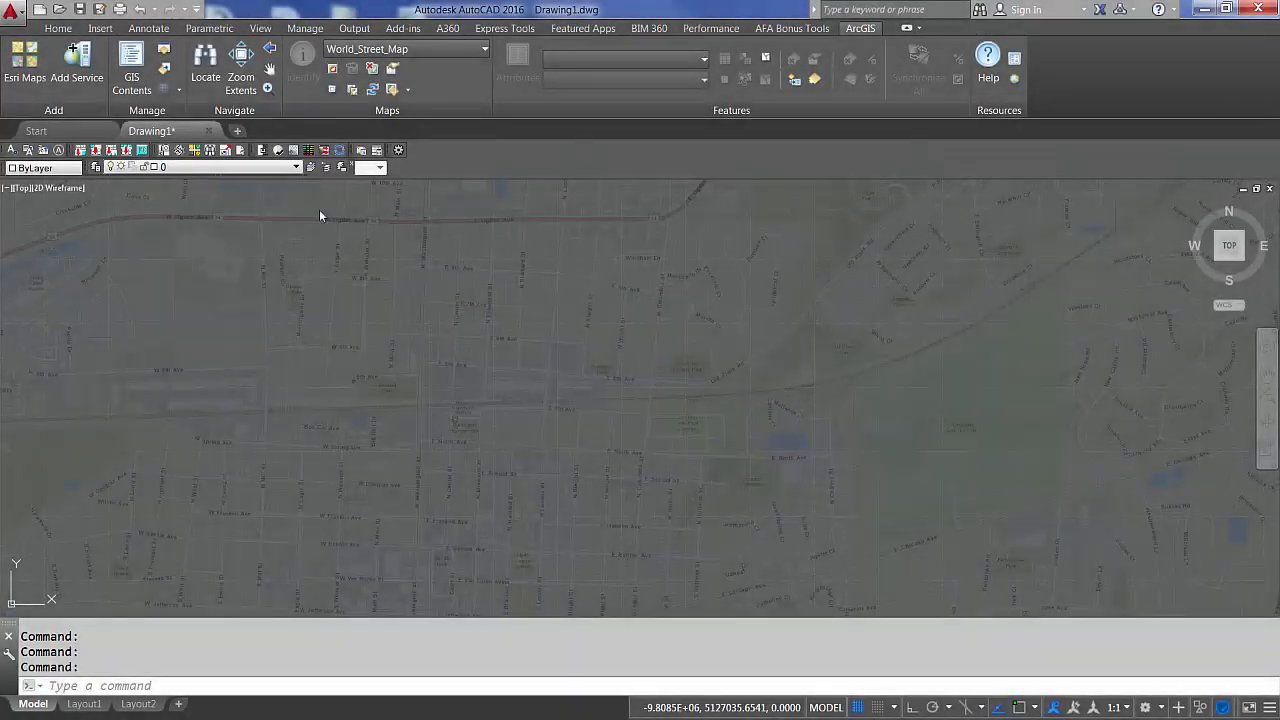
# Add a new server connection to the mashupdev GIS server with account details and browse its services
pyautogui.click(76, 64)
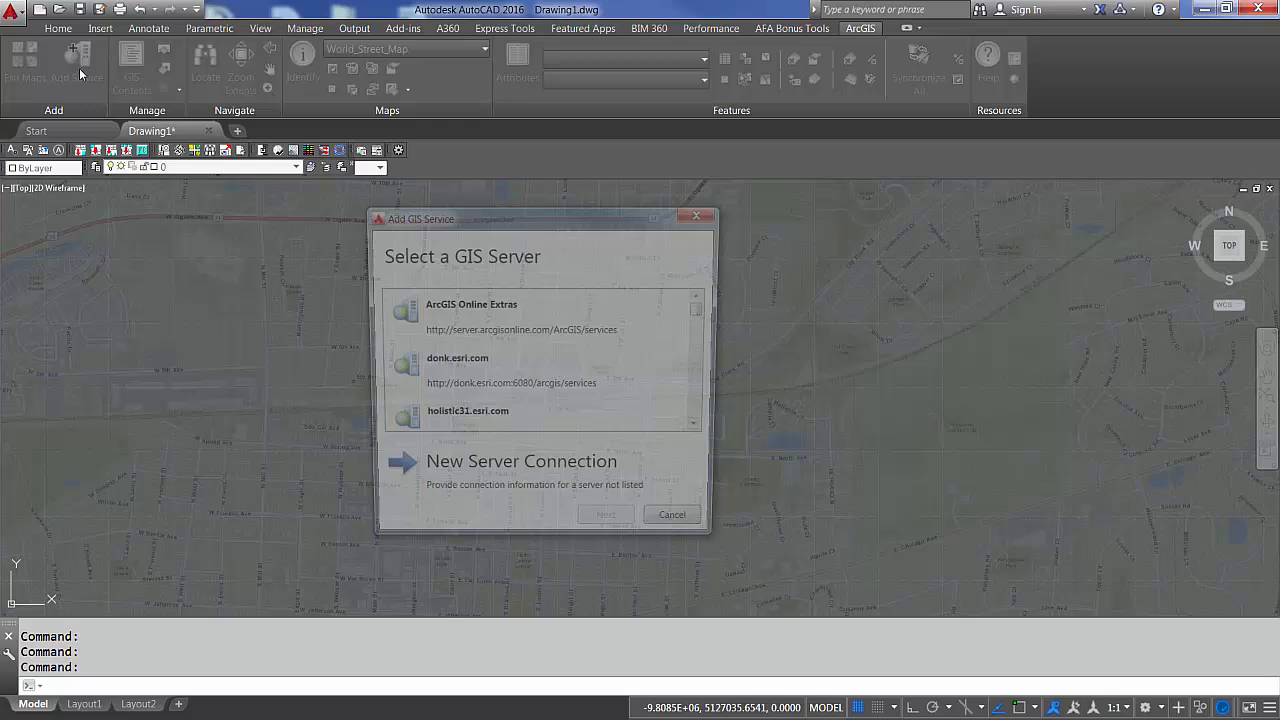
pyautogui.click(520, 460)
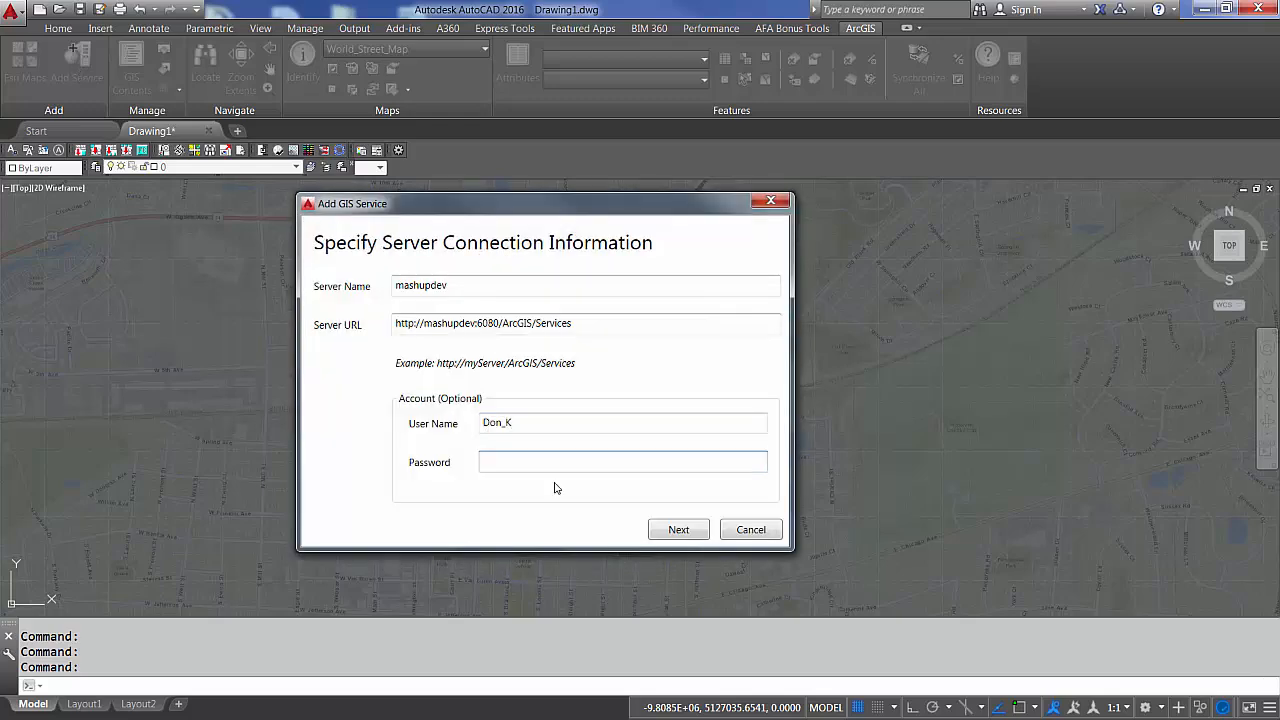
pyautogui.click(678, 528)
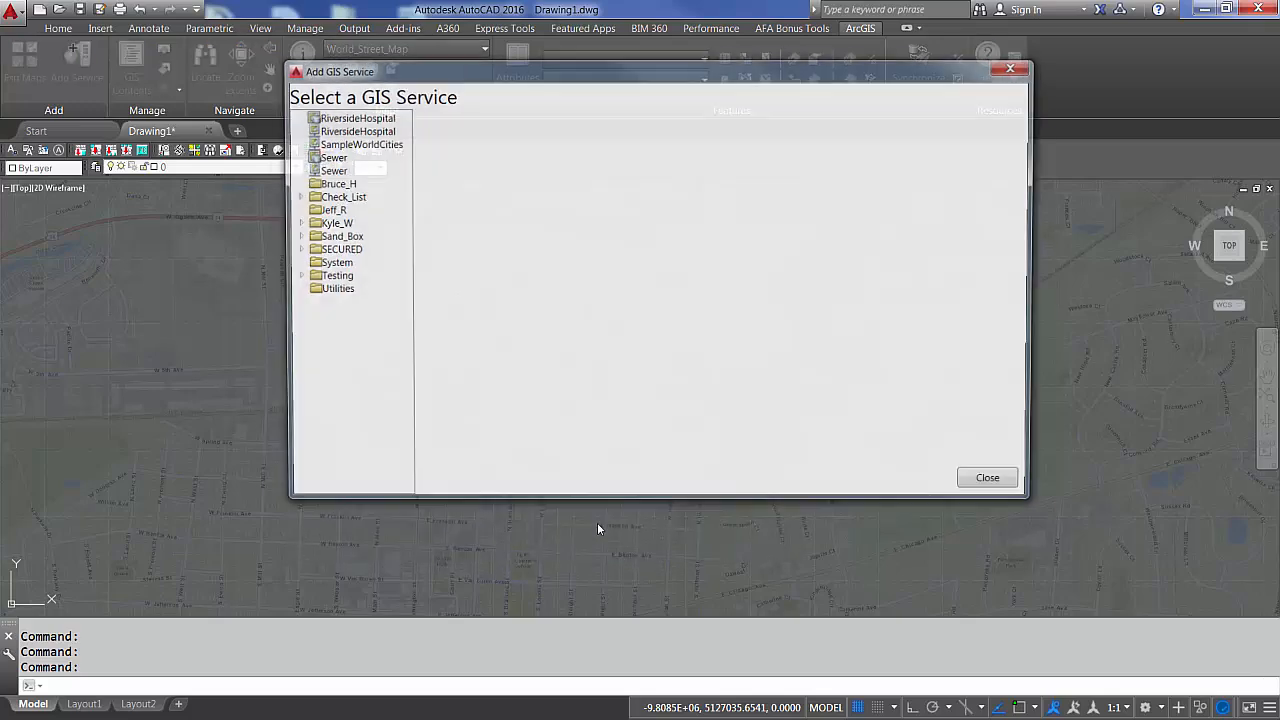
pyautogui.click(344, 248)
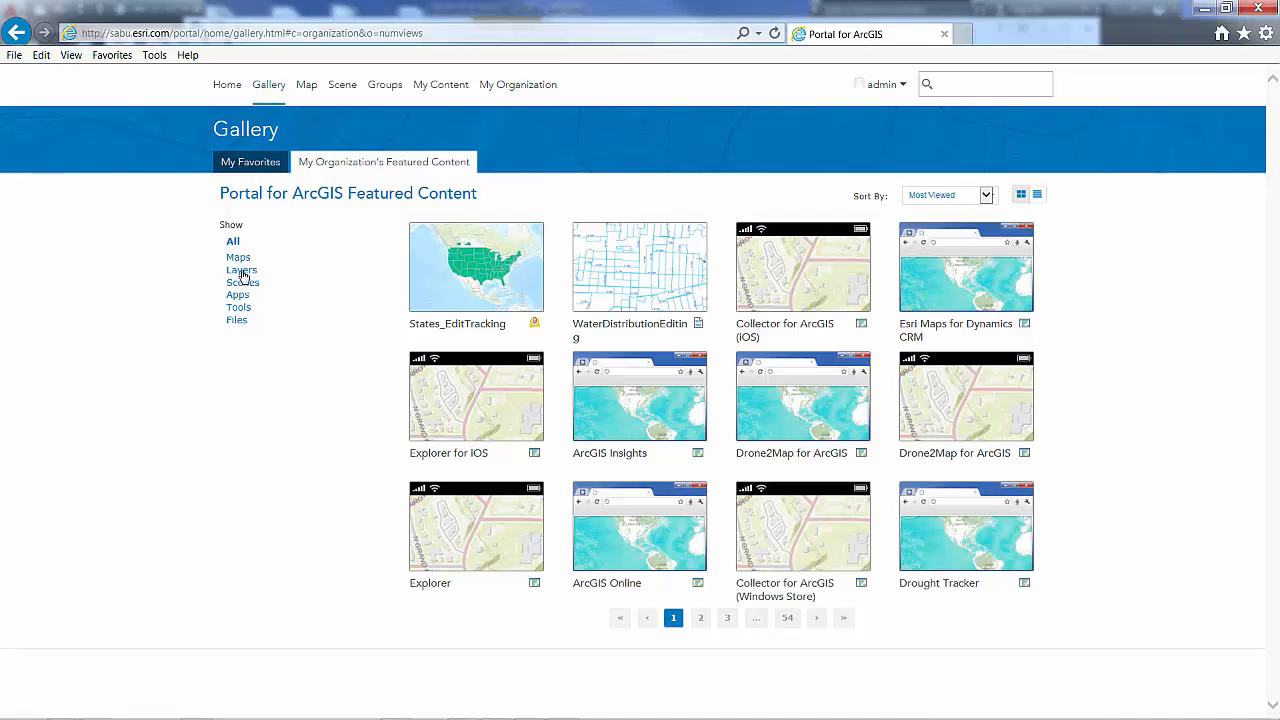
# Show only layers in the portal gallery, then switch to My Content
pyautogui.click(242, 268)
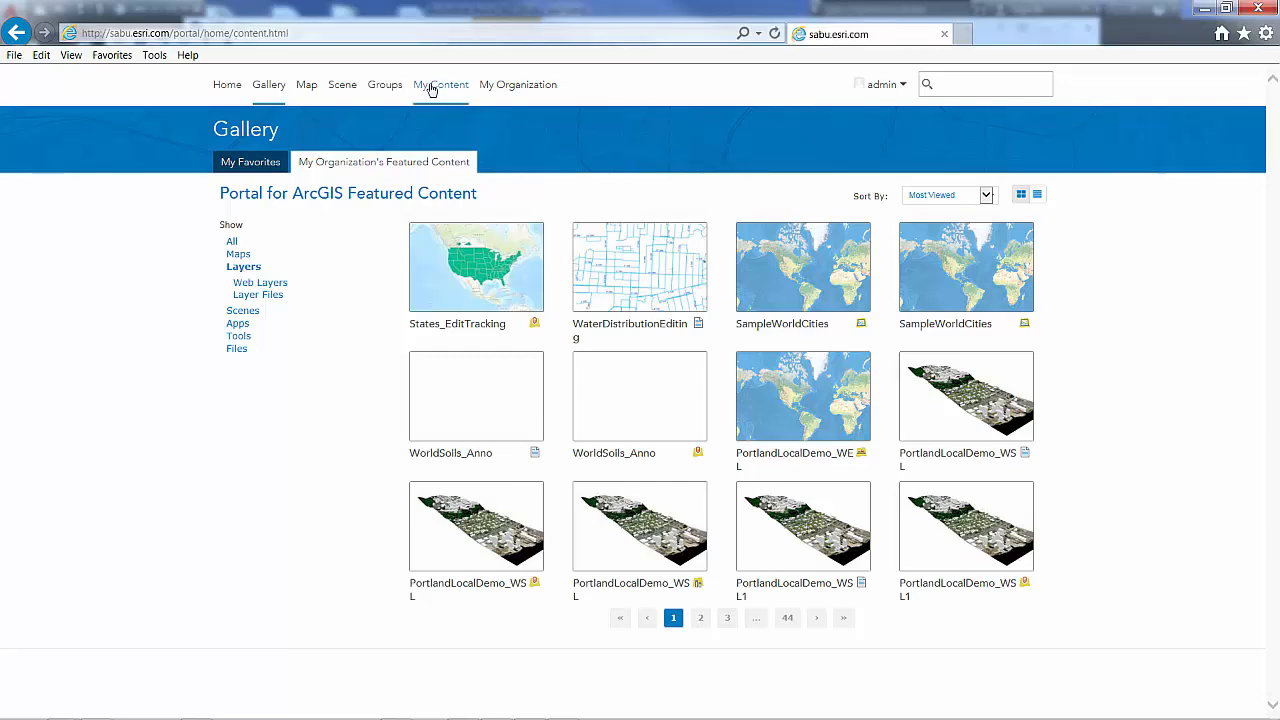
pyautogui.click(440, 84)
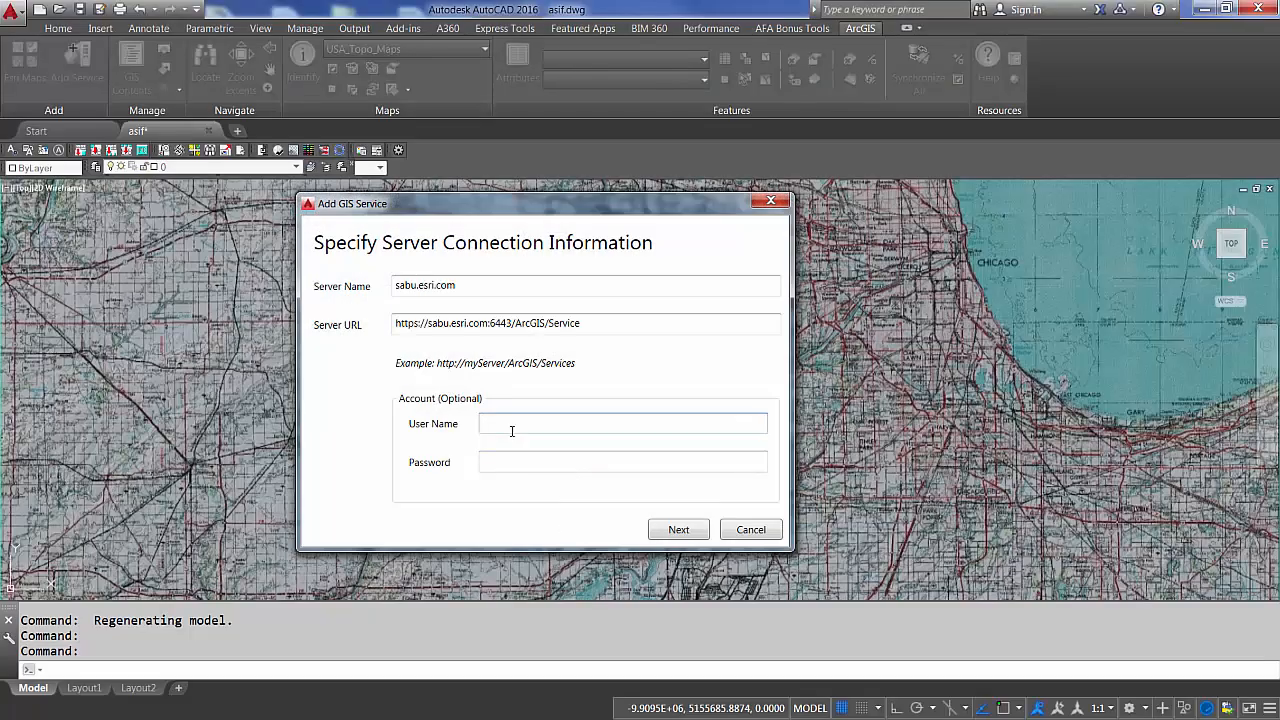
# Sign in to sabu.esri.com as admin and add the U.S. general soils feature service to the drawing
pyautogui.write('admin')
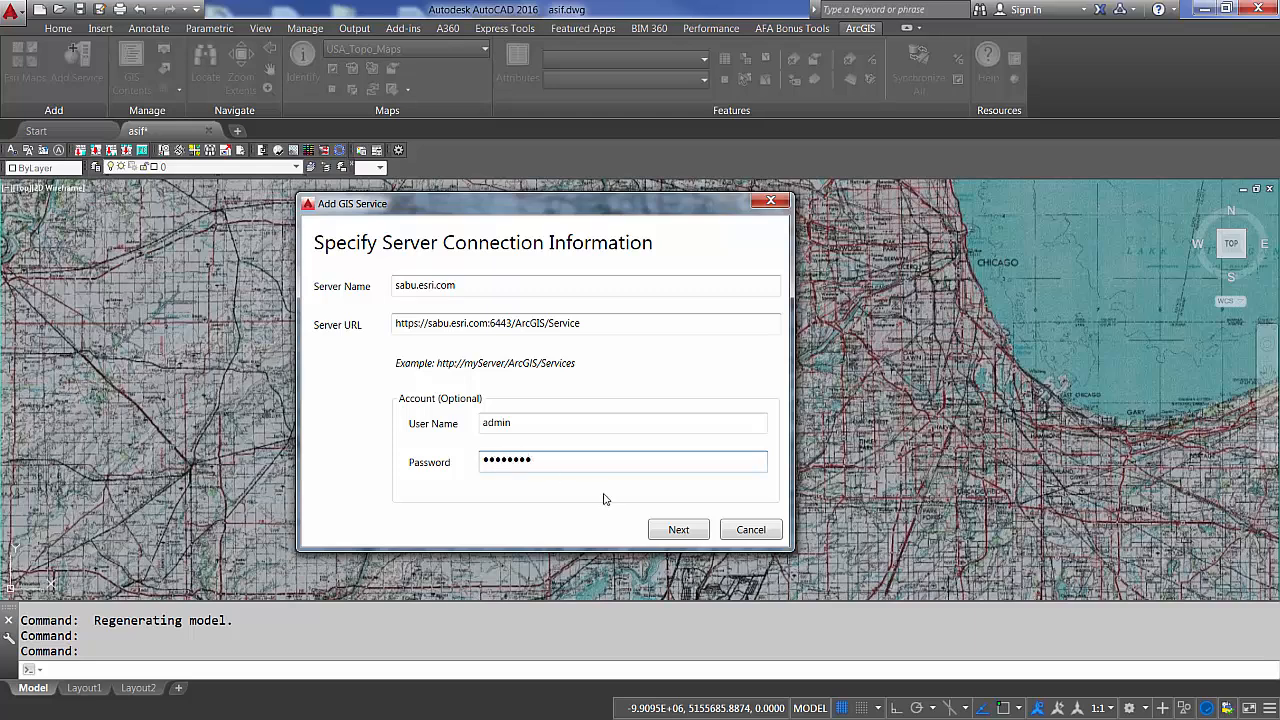
pyautogui.click(678, 528)
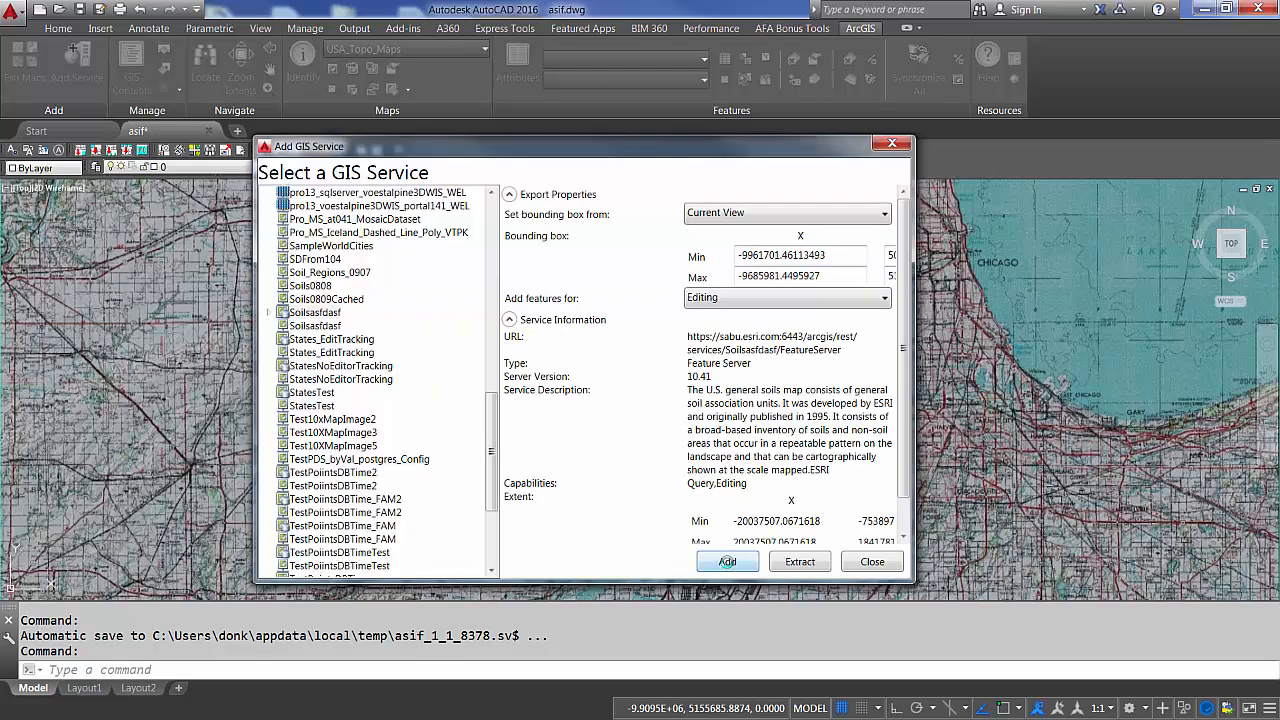
pyautogui.click(726, 560)
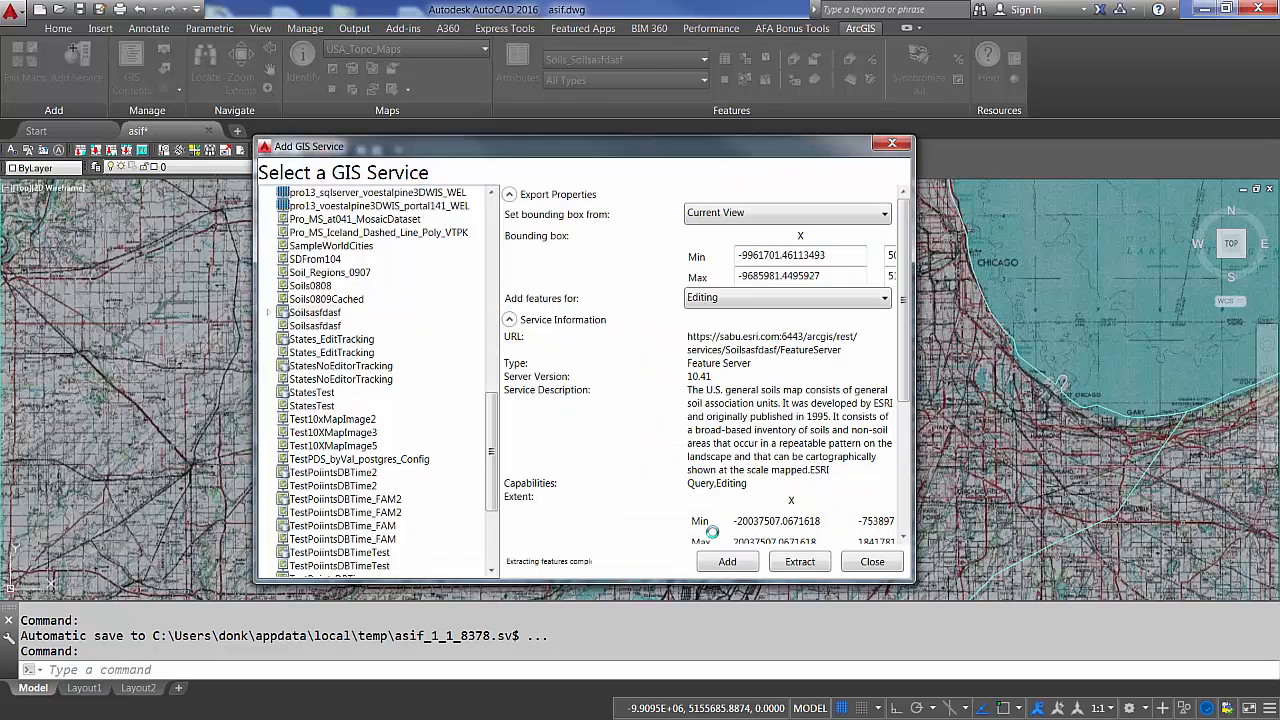
pyautogui.click(726, 560)
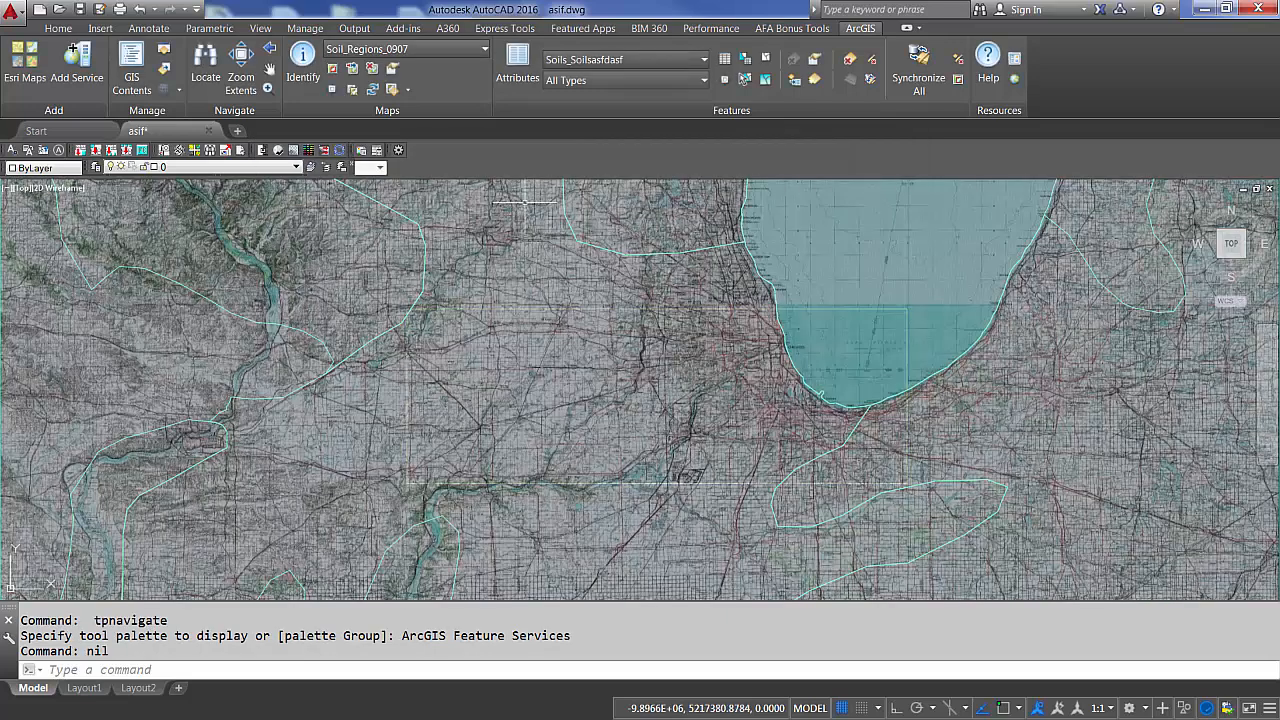